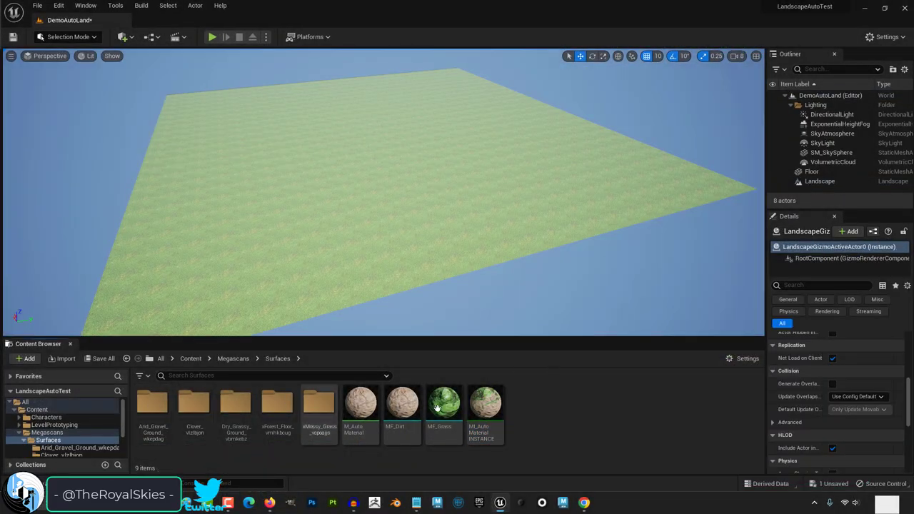
Step: Browse to the StarterContent Materials folder and locate M_Ground_Grass
{"action": "left_click", "coordinate": [443, 404]}
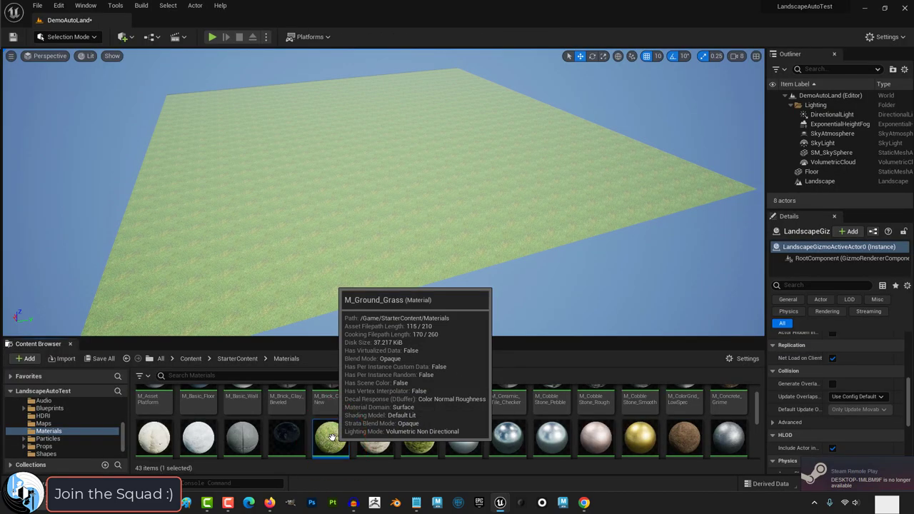
Step: Inspect the M_Ground_Grass material graph, then return to the Megascans Surfaces folder
{"action": "double_click", "coordinate": [330, 438]}
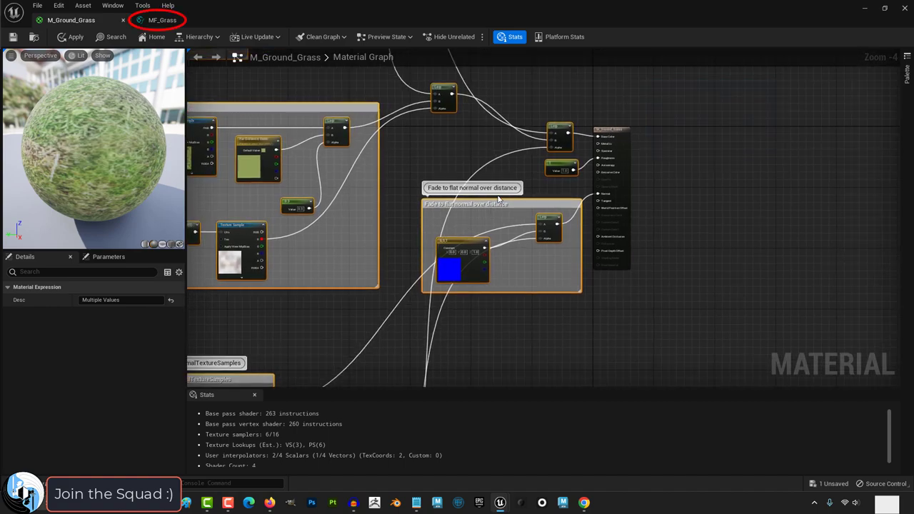
{"action": "left_click", "coordinate": [162, 19]}
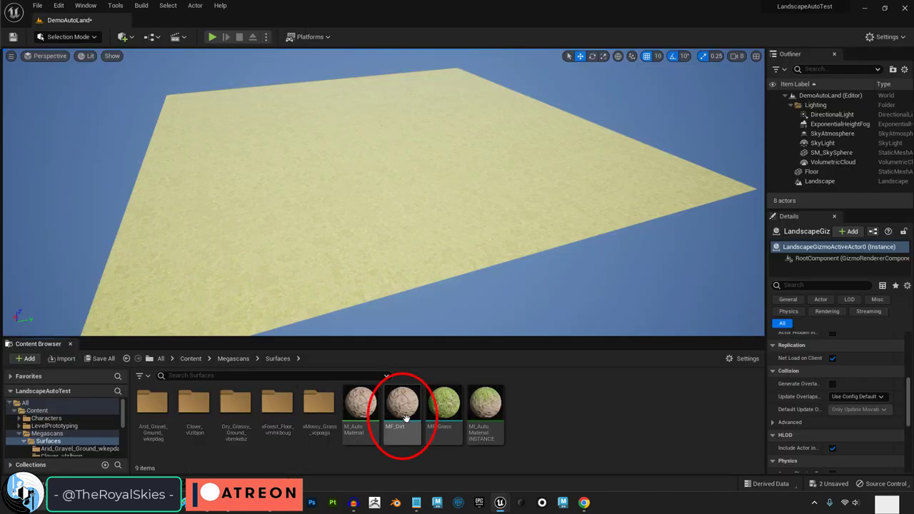
Step: Open MF_Dirt in the Material Function editor
{"action": "left_click", "coordinate": [48, 431]}
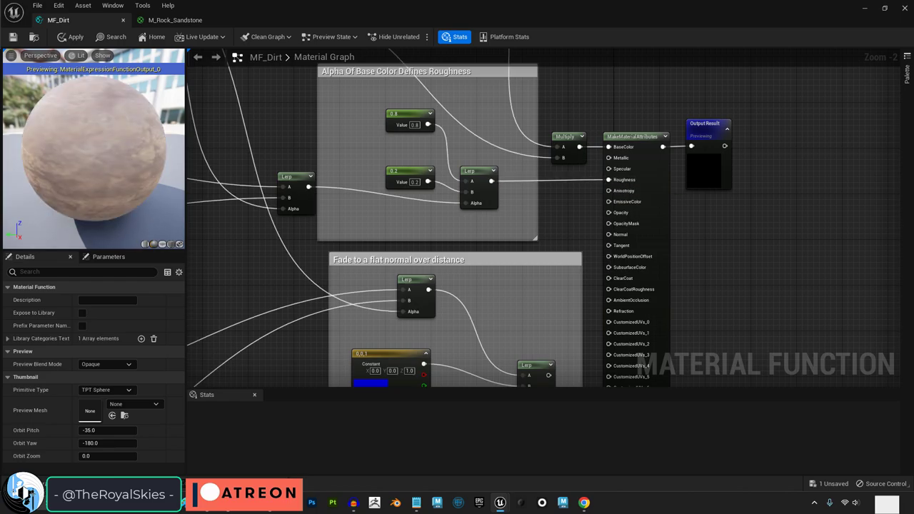
{"action": "mouse_move", "coordinate": [13, 37]}
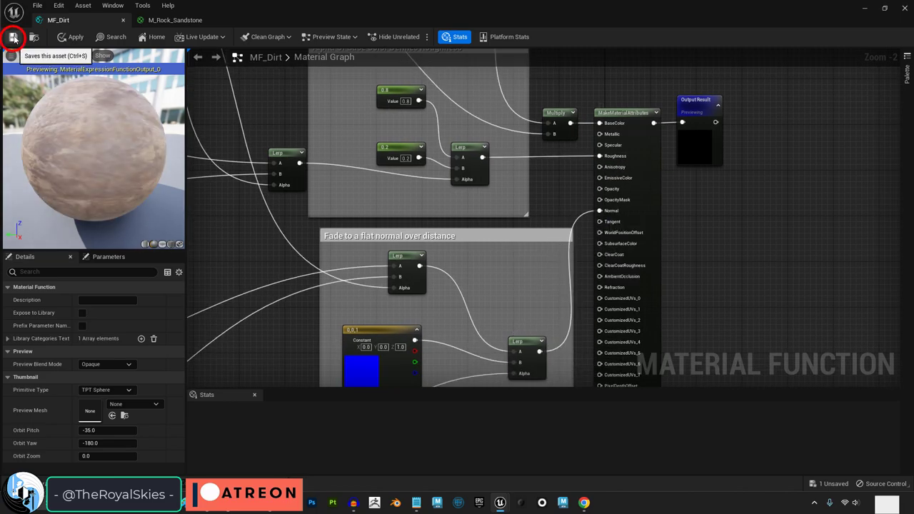